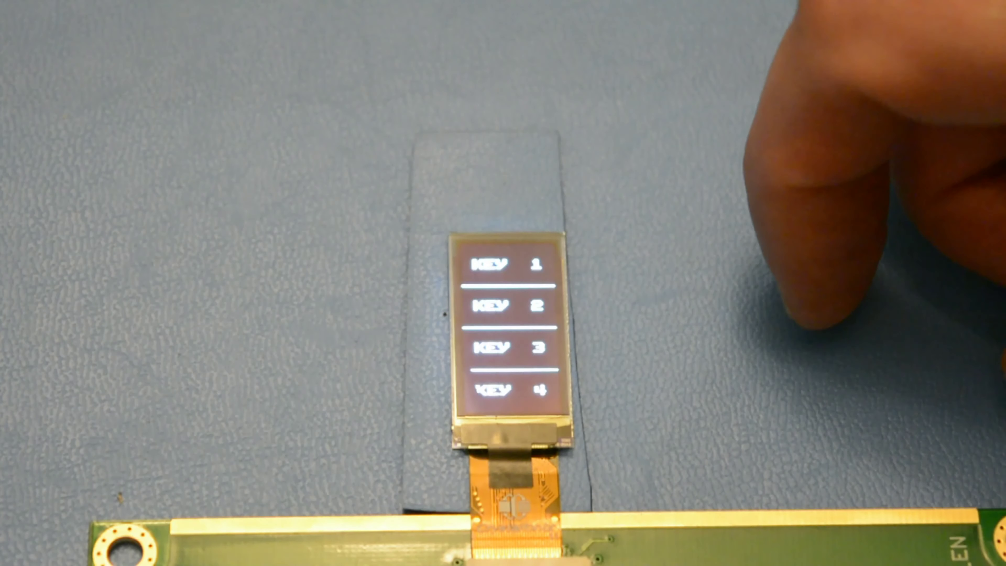
pyautogui.click(496, 264)
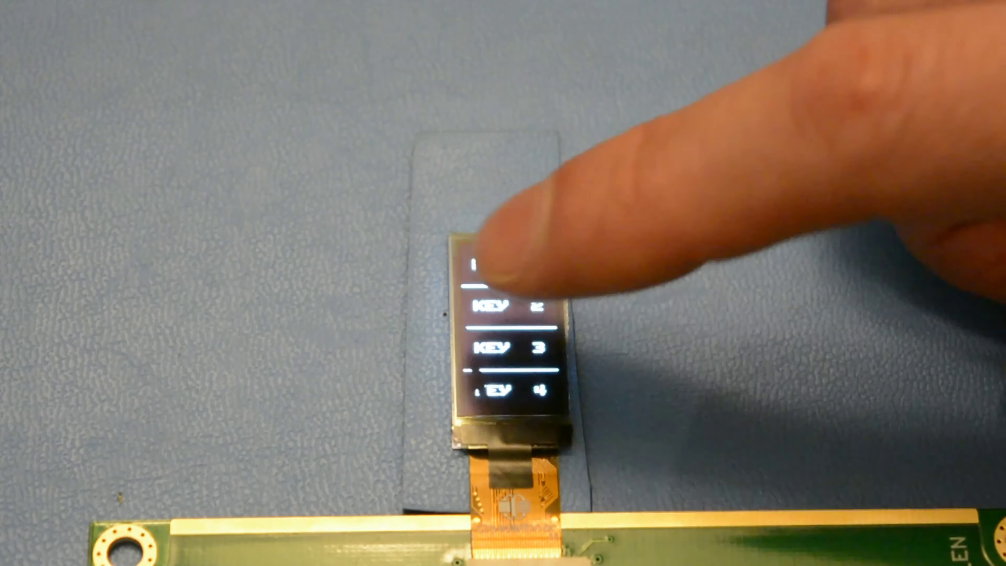